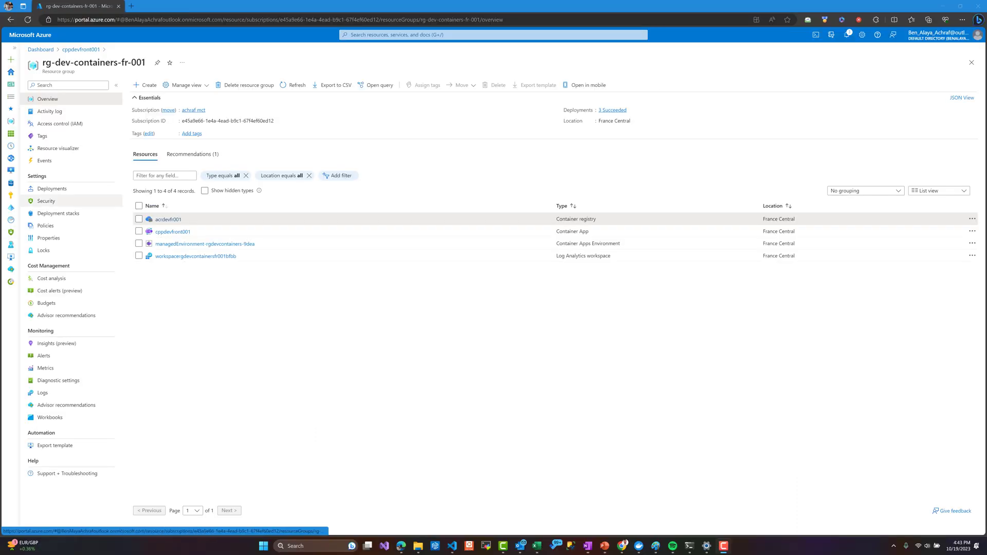
pyautogui.moveTo(204, 243)
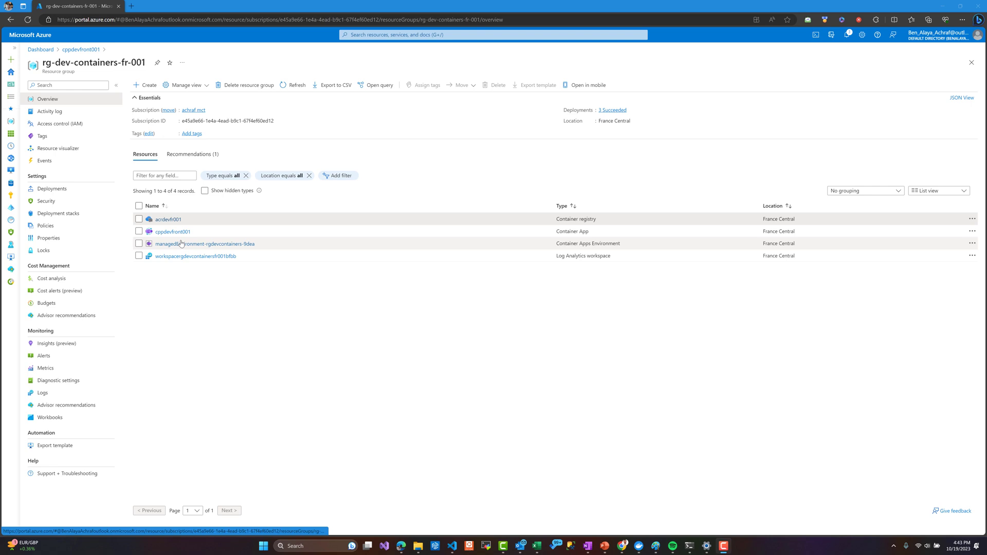
# Open the managedEnvironment-rgdevcontainers-9dea environment, then switch to the backend code in VS Code.
pyautogui.click(205, 243)
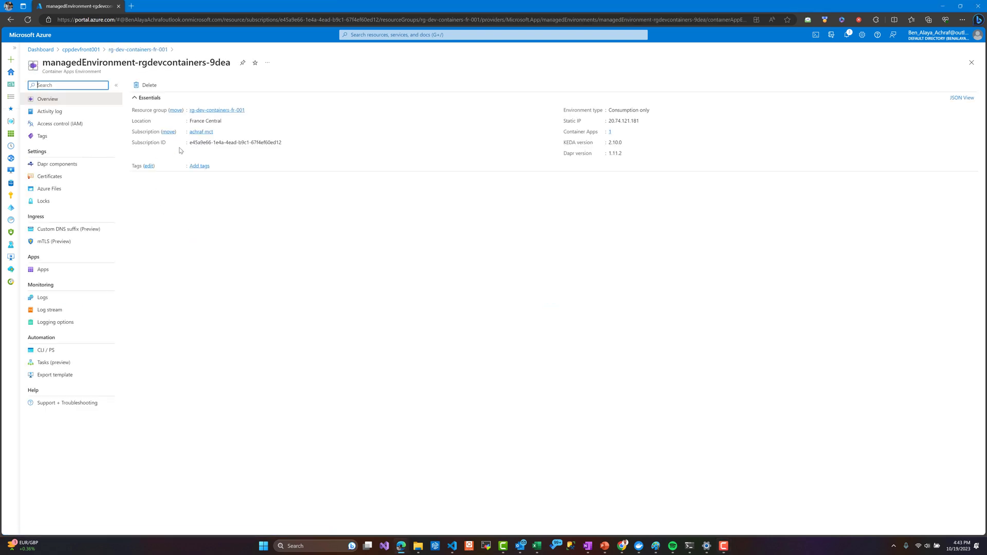
pyautogui.click(451, 546)
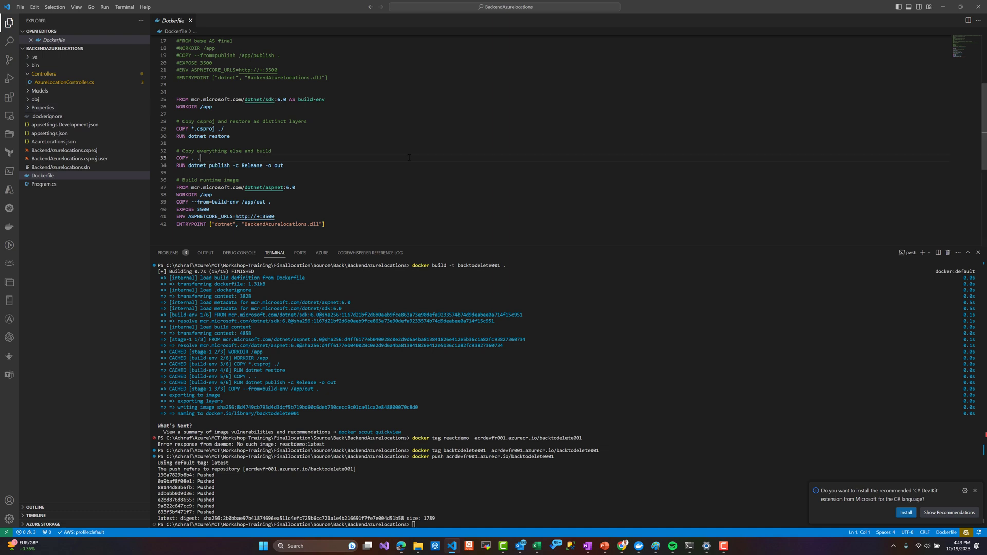
# Clear the terminal and build the back001 Docker image with 'docker build -t back001 .'.
pyautogui.write('clear')
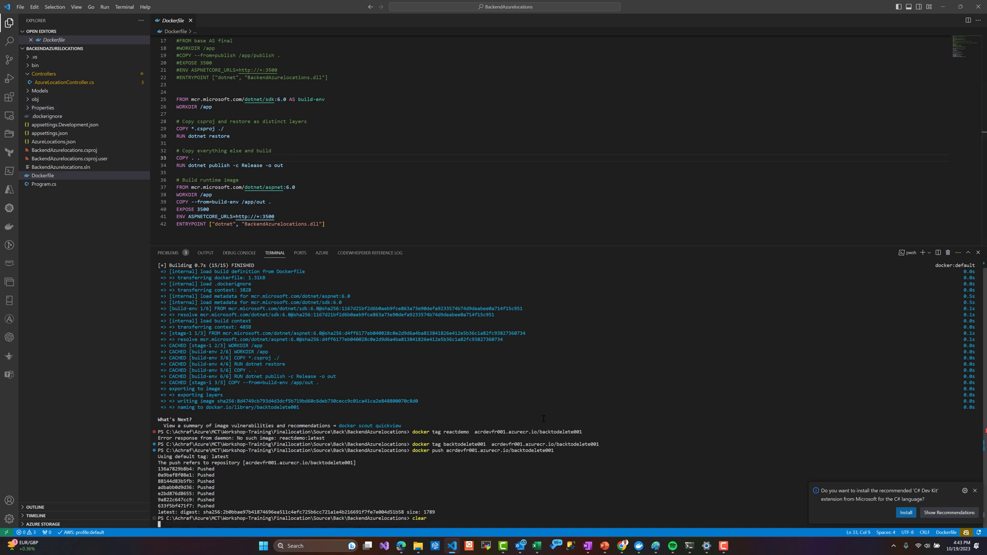
pyautogui.press('Return')
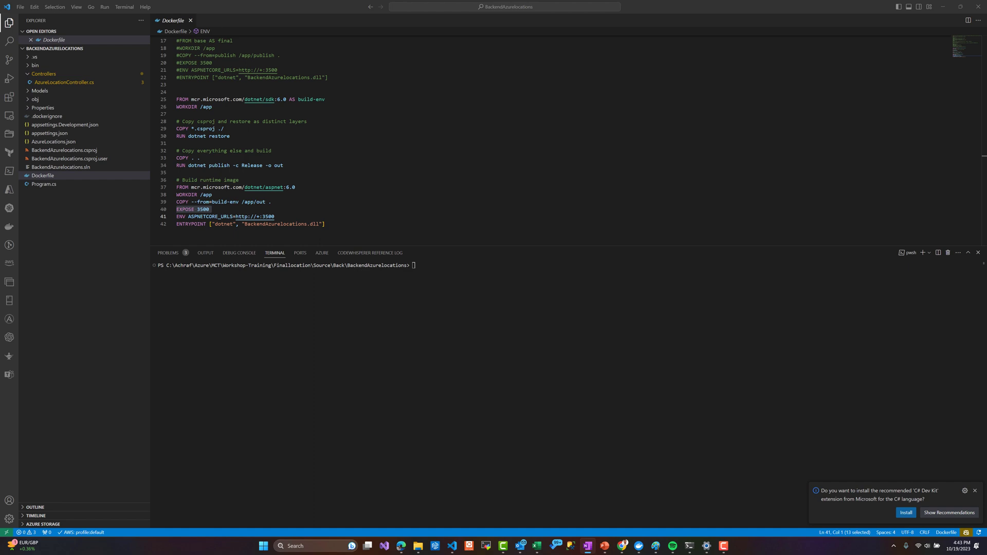
pyautogui.write('docker build -t back001 .')
pyautogui.write('docker tag back001  acrdevfr001.azurecr.io/back001')
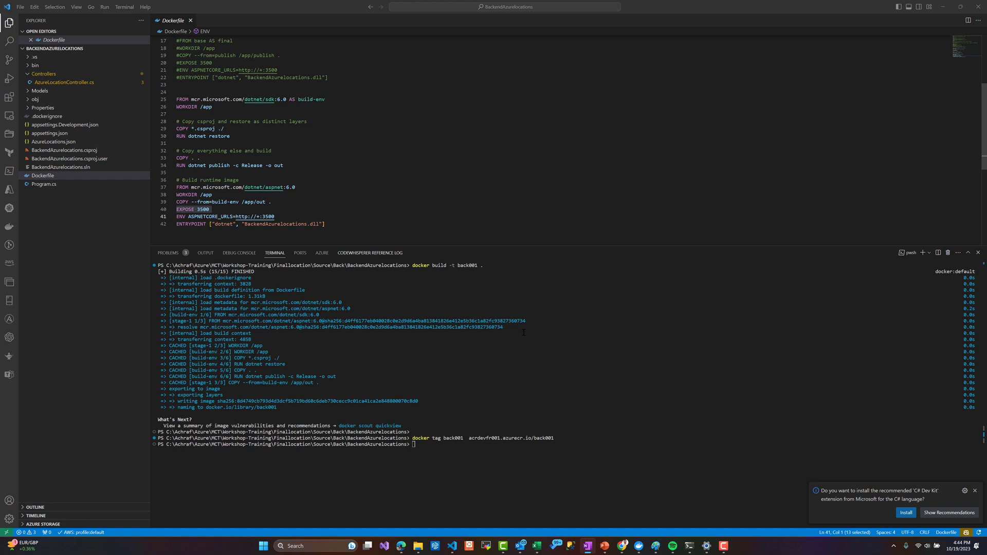
pyautogui.press('Return')
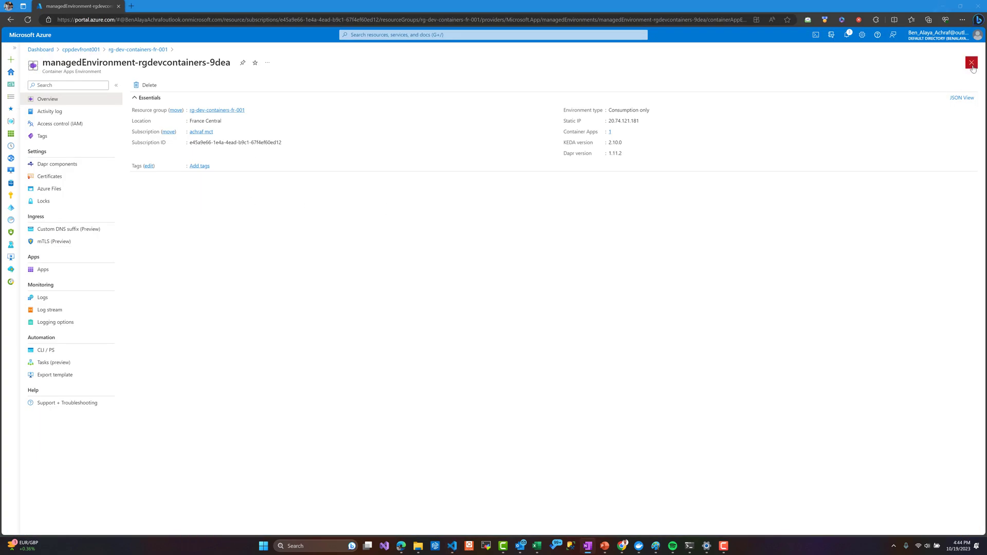
# Close the environment and registry blades, then reopen managedEnvironment from the resource list.
pyautogui.click(971, 63)
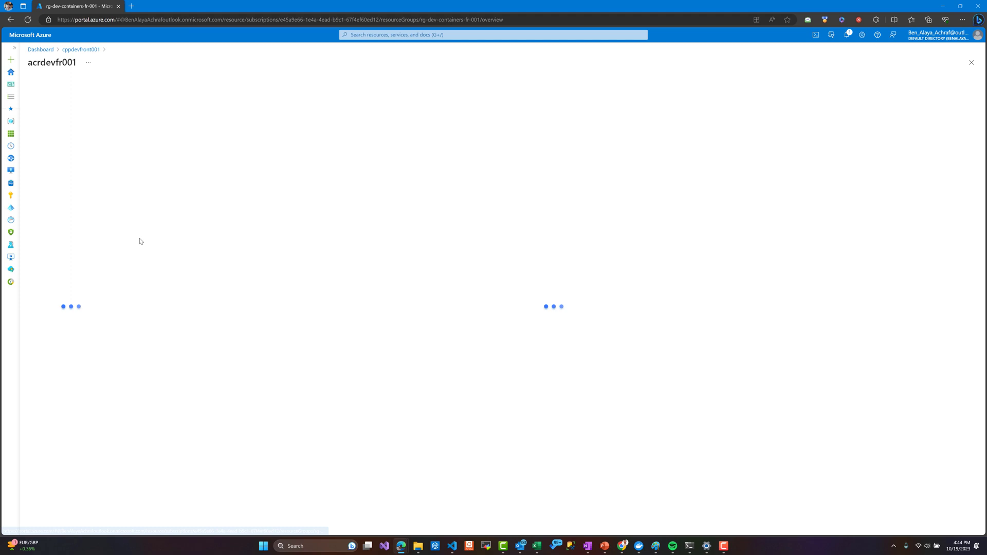
pyautogui.click(50, 290)
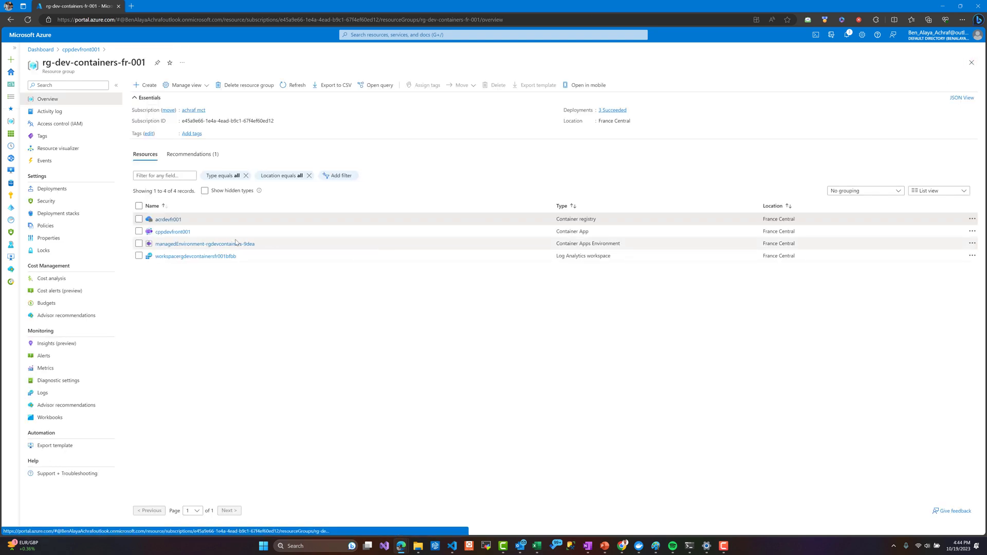
pyautogui.click(204, 244)
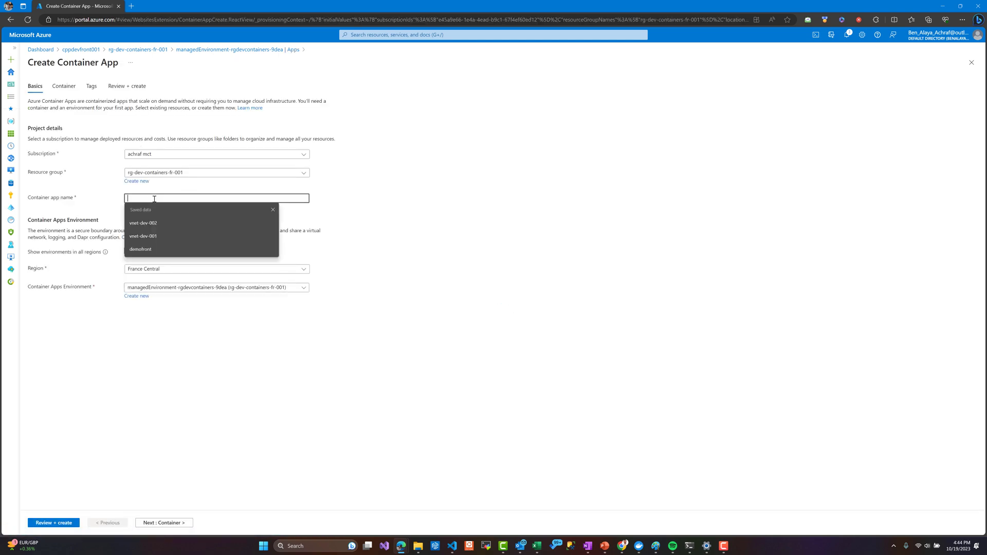
# Enter backenddemo as the container app name and proceed to container settings.
pyautogui.write('backenddemo')
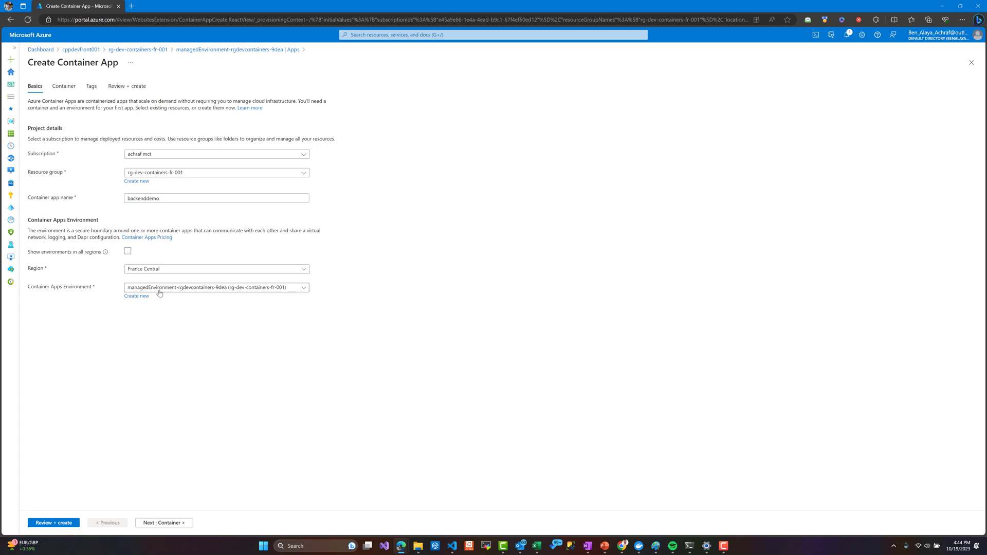
pyautogui.moveTo(161, 273)
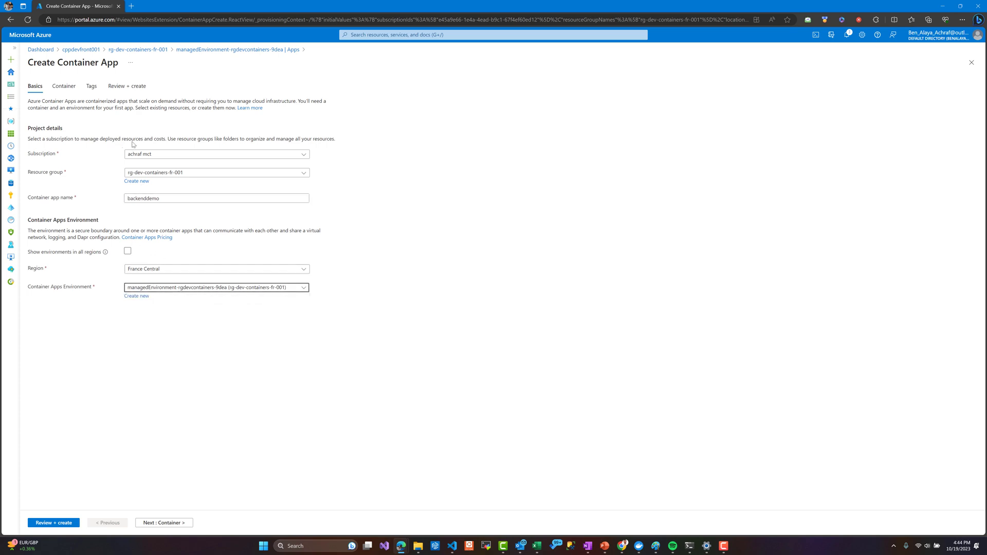
pyautogui.click(163, 522)
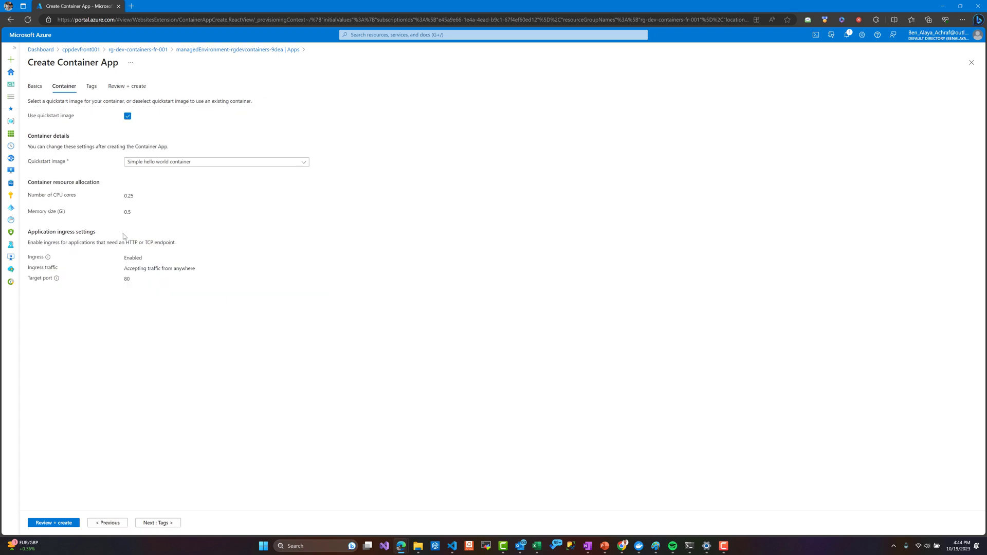
# Use image back001:latest from acrdevfr001.azurecr.io, keeping 0.25 CPU and 0.5 Gi memory.
pyautogui.click(128, 116)
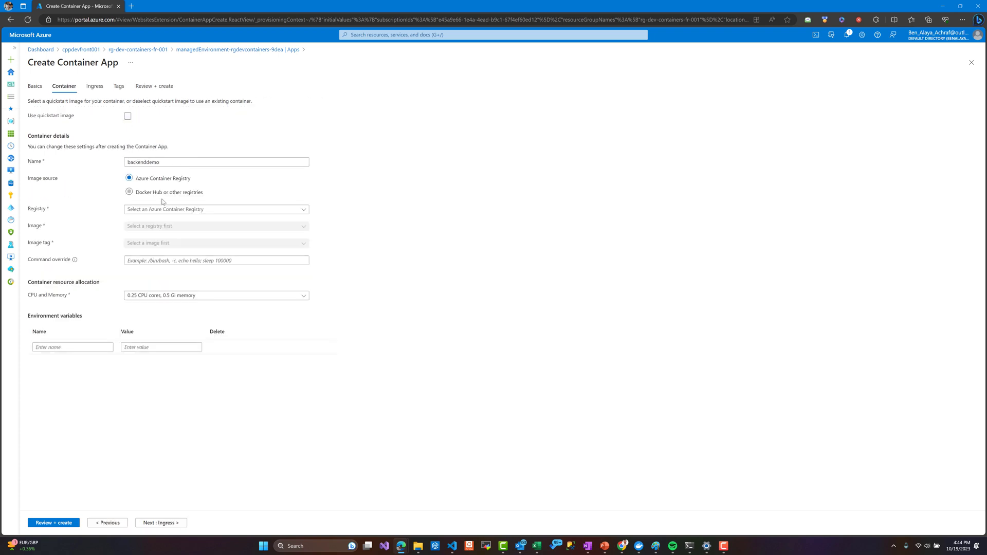
pyautogui.click(216, 209)
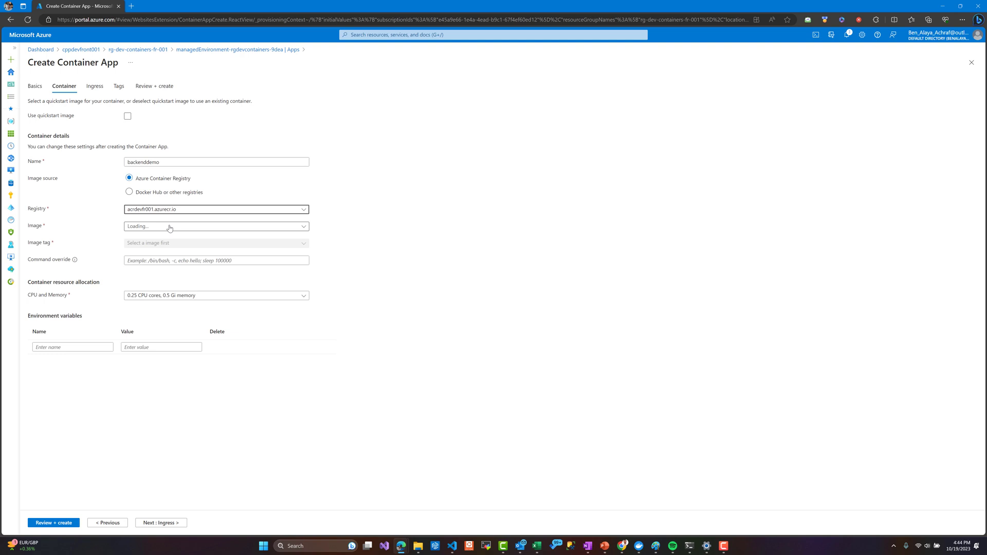
pyautogui.click(216, 227)
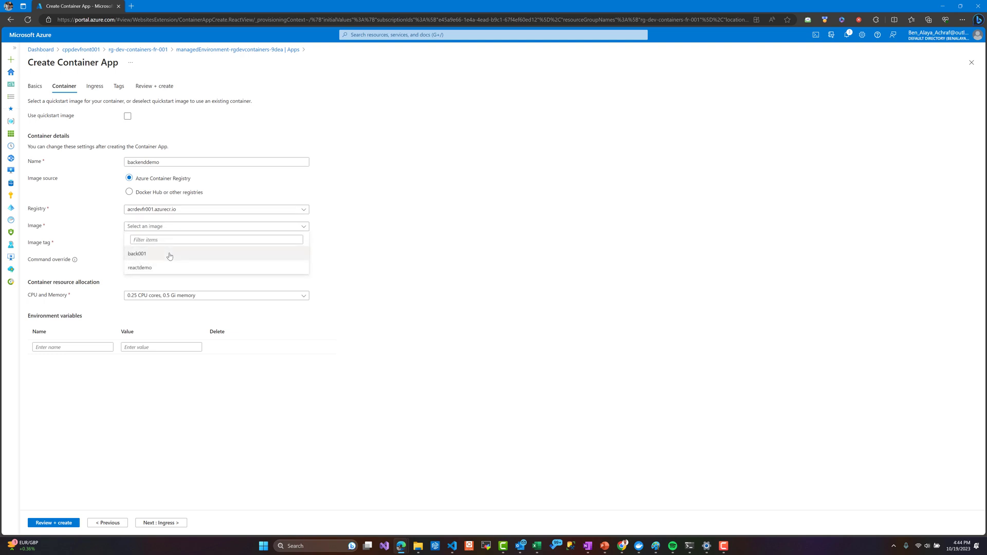
pyautogui.click(137, 253)
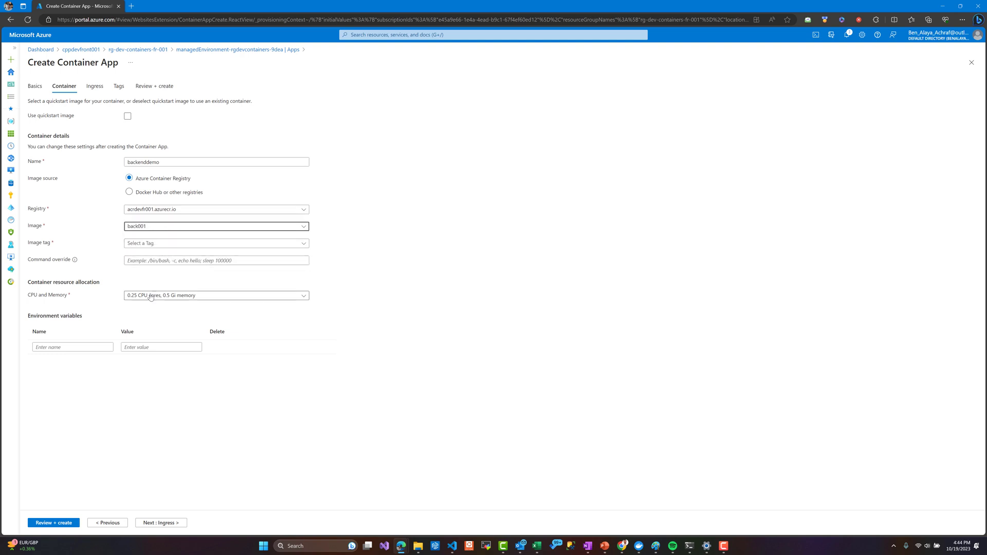
pyautogui.click(216, 243)
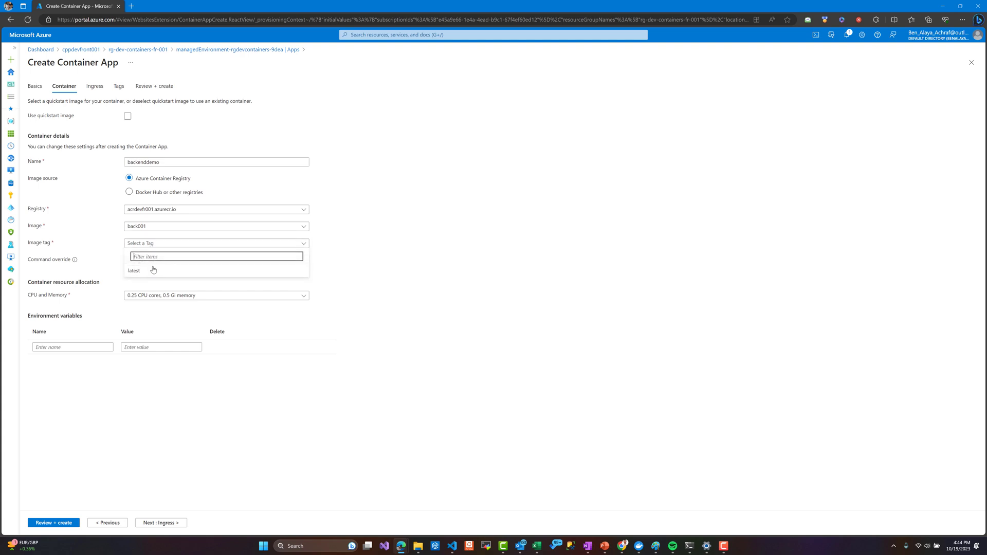
pyautogui.click(134, 271)
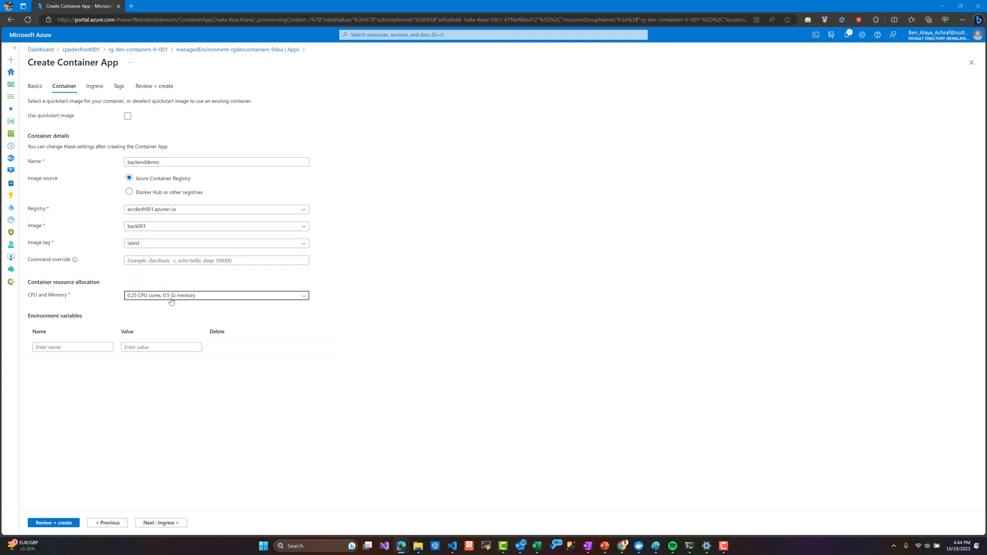
pyautogui.click(216, 295)
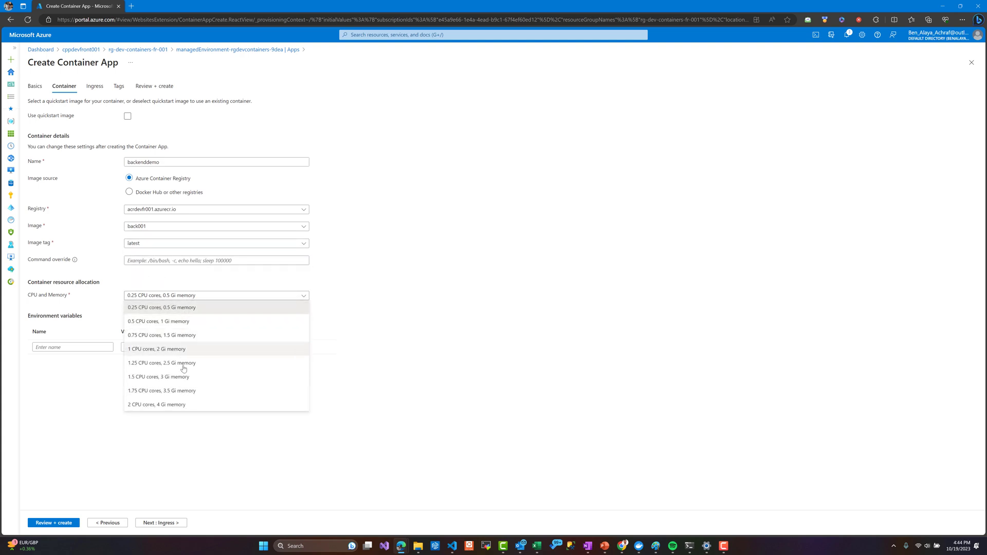
pyautogui.click(162, 307)
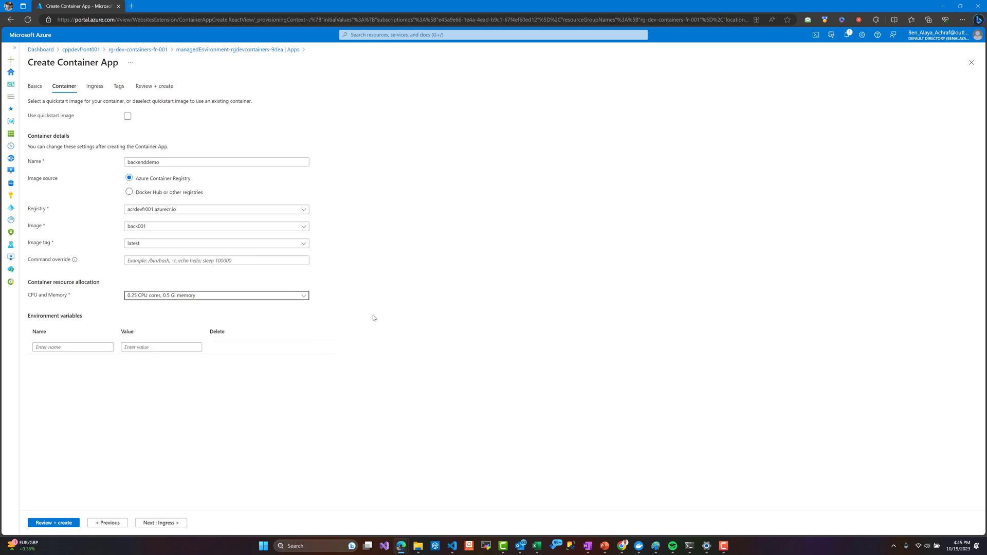
pyautogui.click(95, 86)
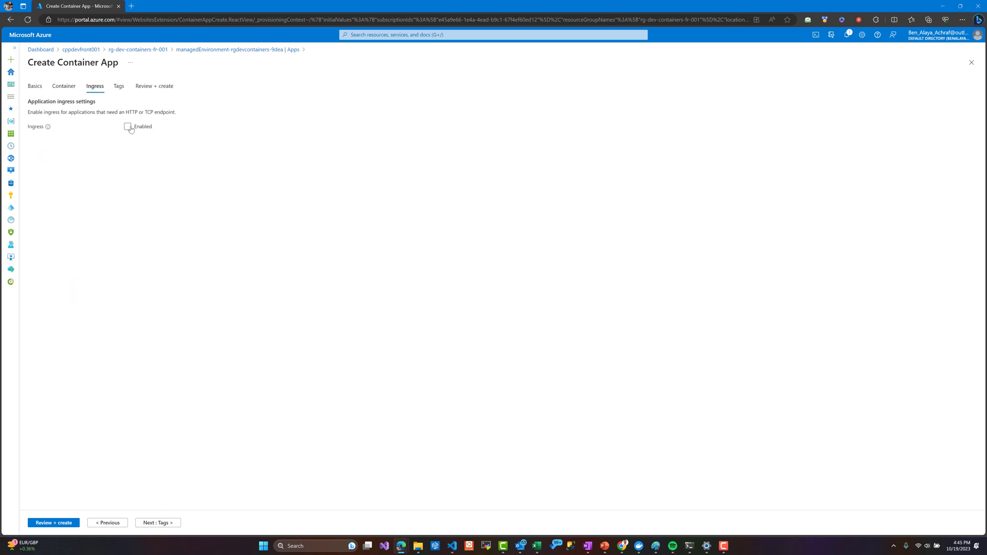
# Enable ingress from anywhere on target port 3000 and review the validated settings.
pyautogui.click(128, 127)
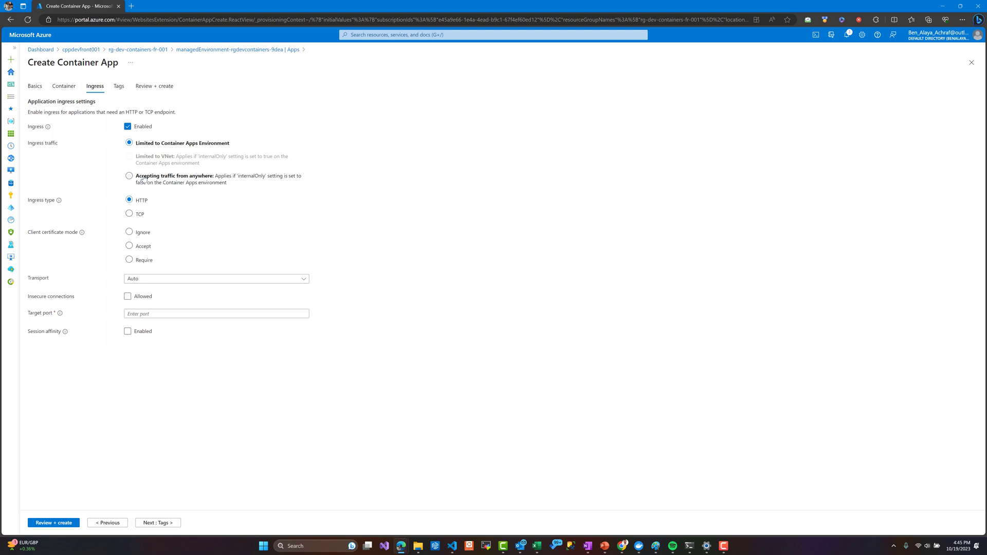
pyautogui.click(129, 175)
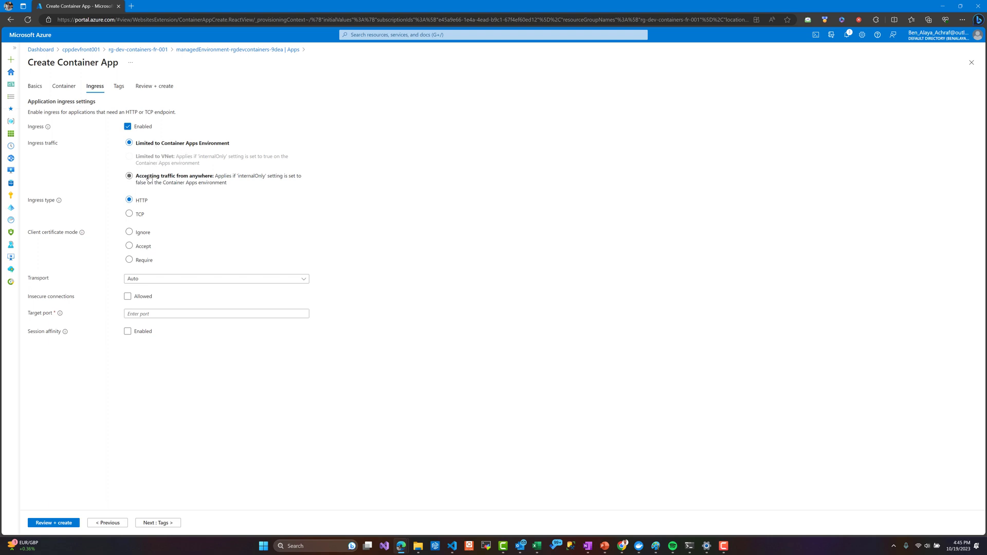
pyautogui.click(129, 175)
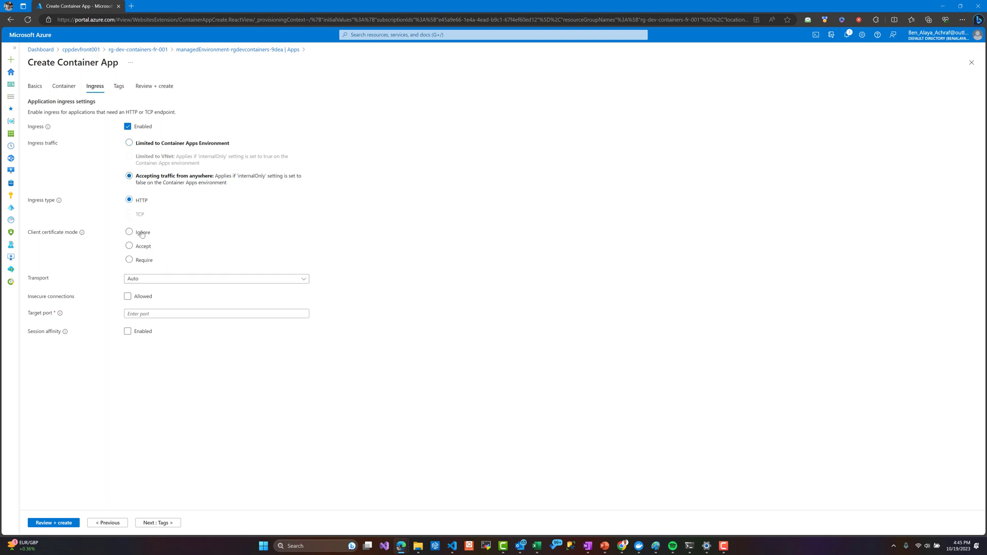
pyautogui.click(216, 313)
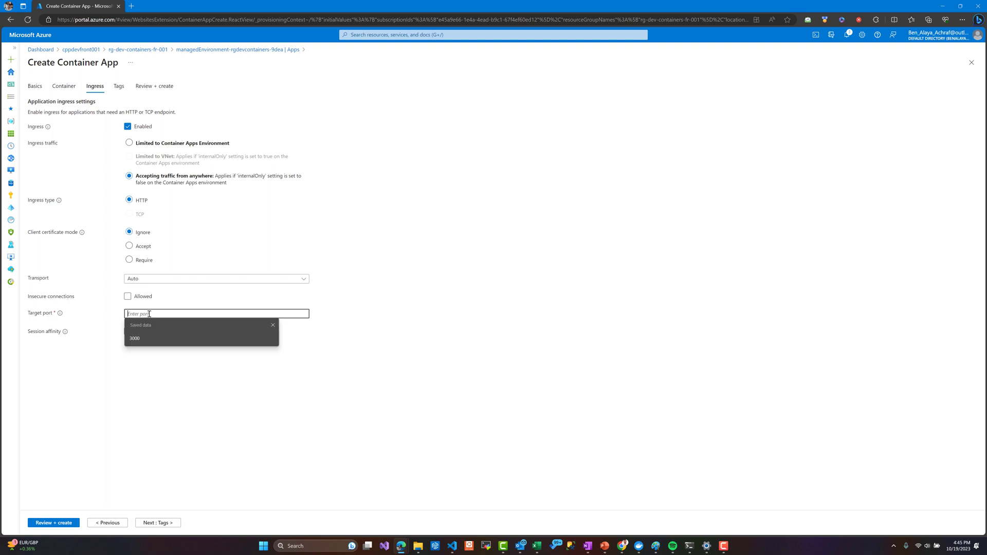
pyautogui.click(134, 339)
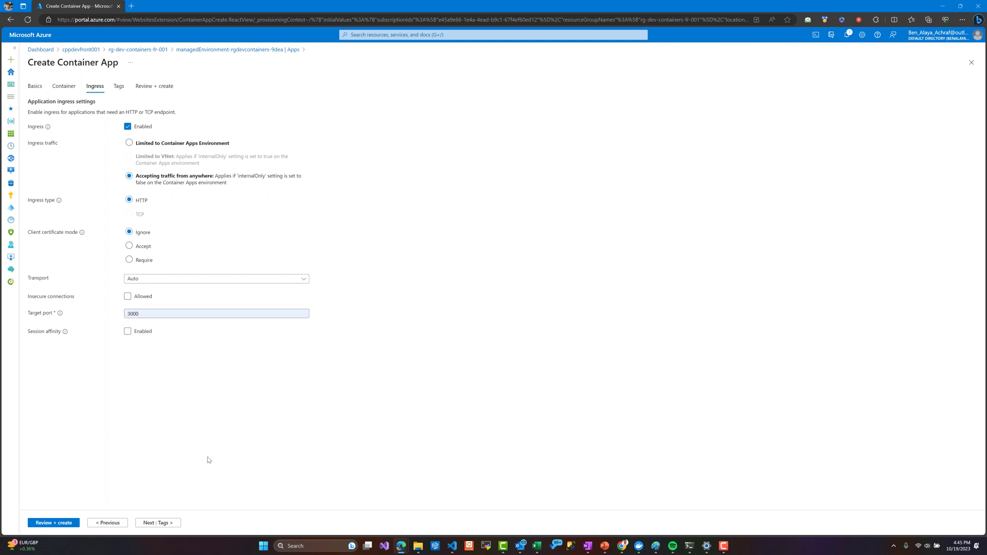
pyautogui.click(53, 523)
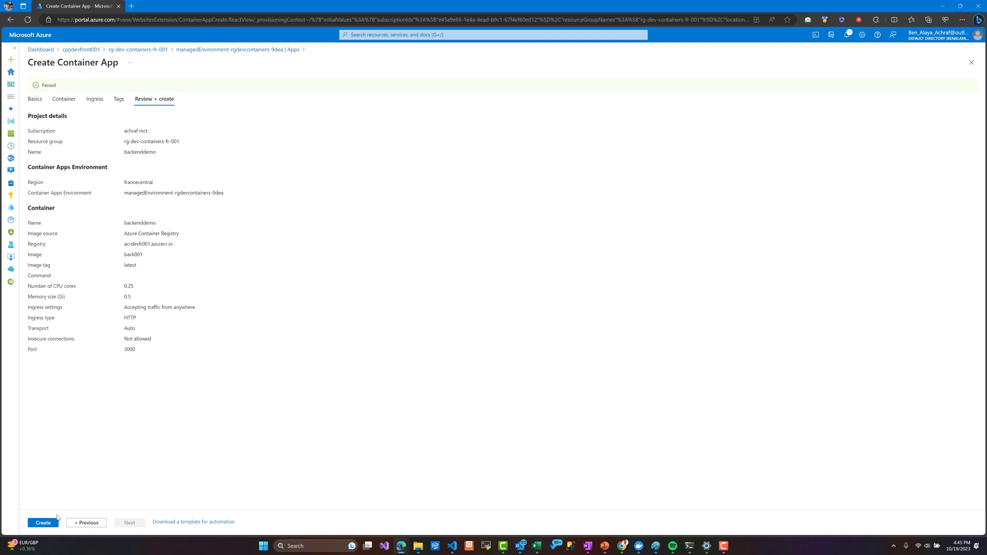
# Create backenddemo, track the deployment notification, and go to the finished resource.
pyautogui.click(42, 522)
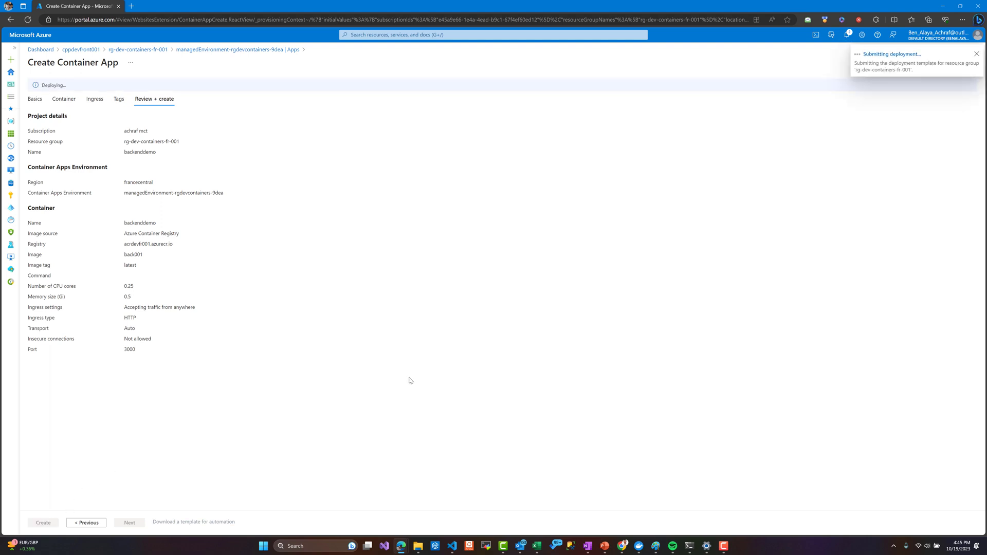
pyautogui.click(43, 522)
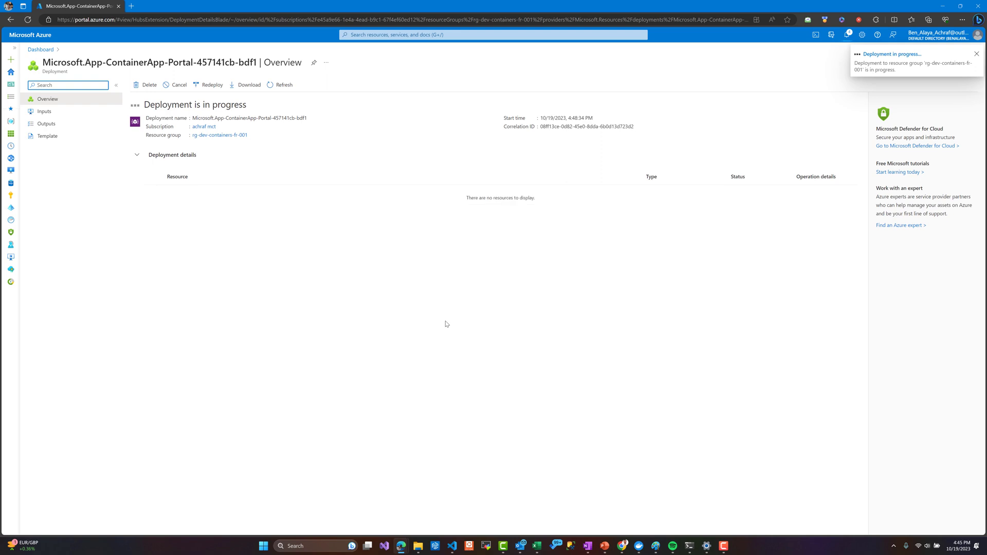
pyautogui.click(977, 53)
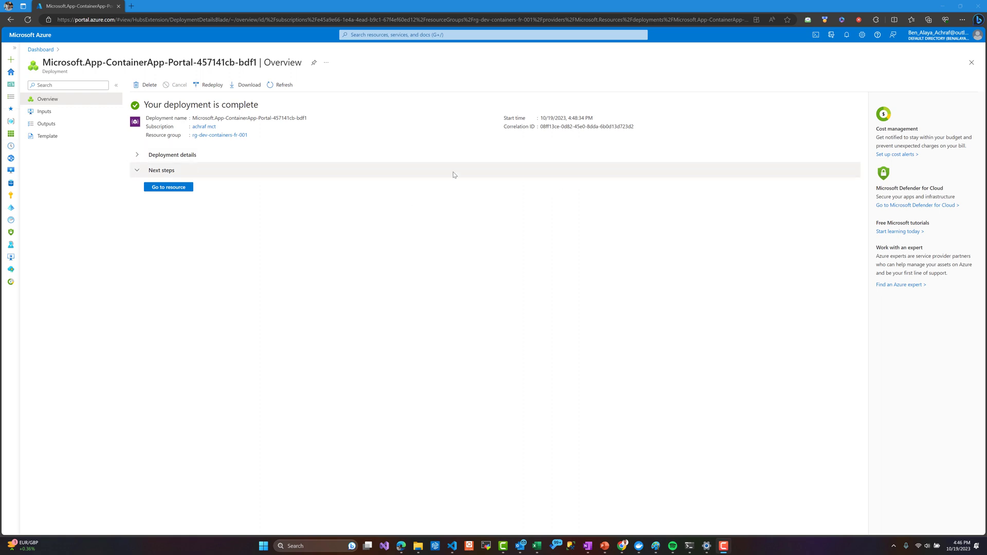
pyautogui.click(168, 187)
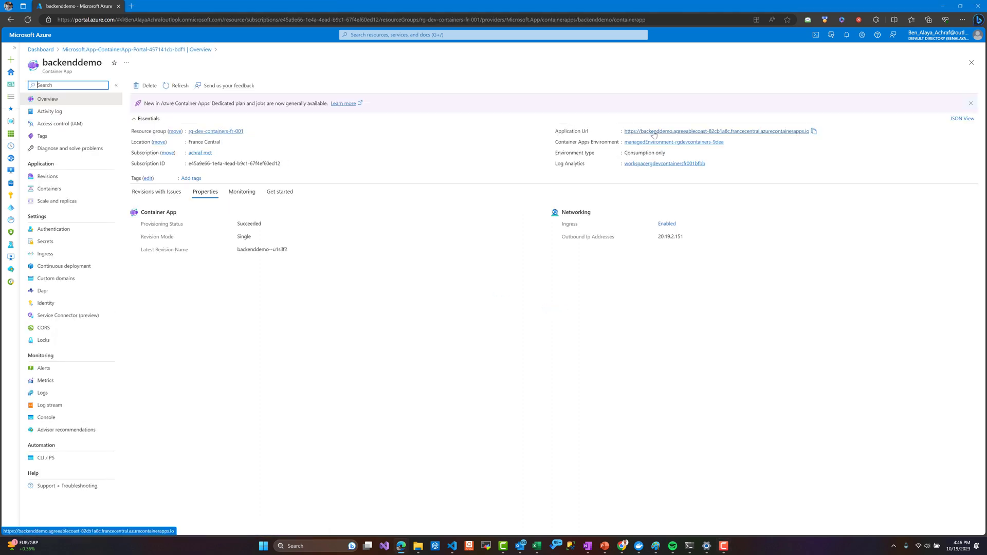
# Open backenddemo's Application Url in a new tab and watch its Log stream output.
pyautogui.click(704, 131)
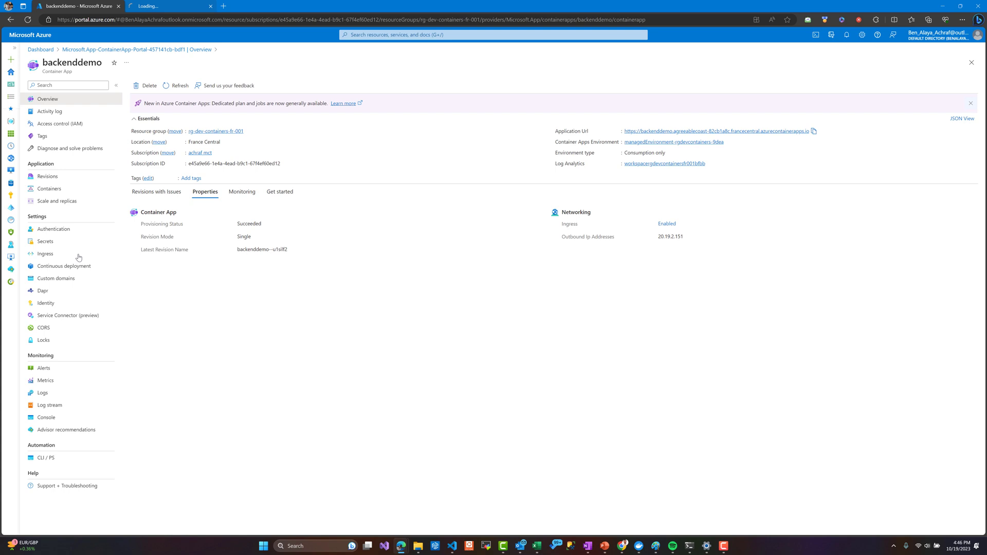
pyautogui.click(50, 404)
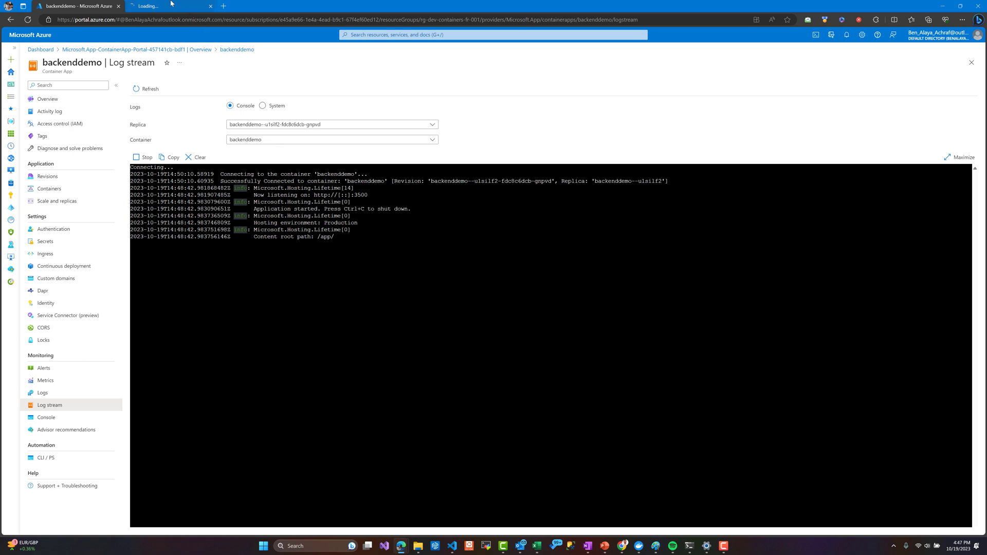
pyautogui.click(47, 99)
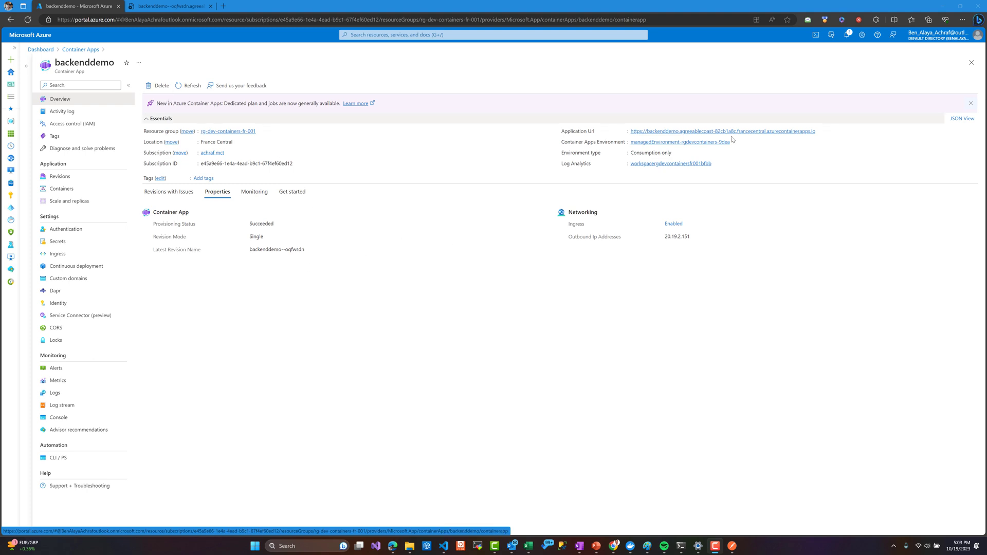
# Load /api/azurelocation on the app URL and inspect the returned JSON region list.
pyautogui.click(723, 131)
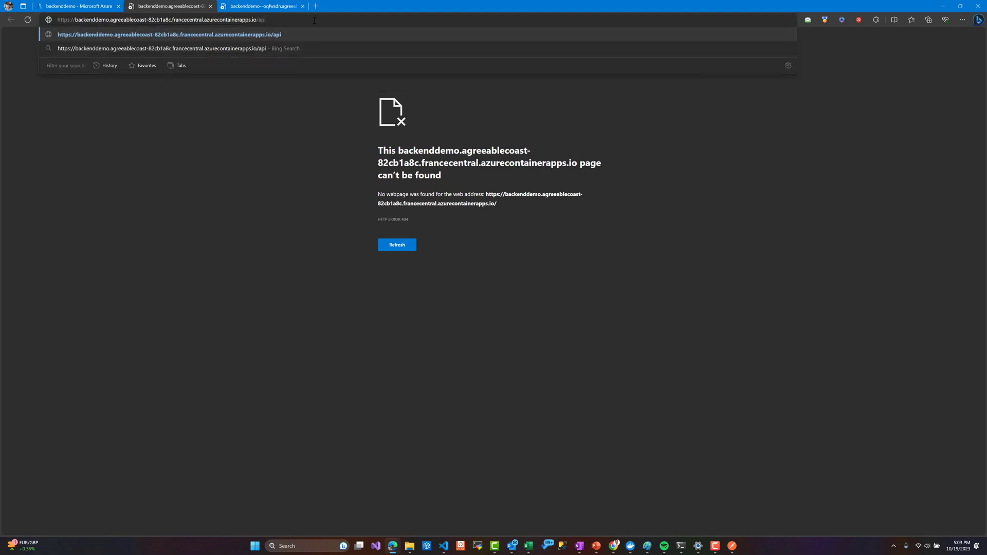
pyautogui.write('azurelocati')
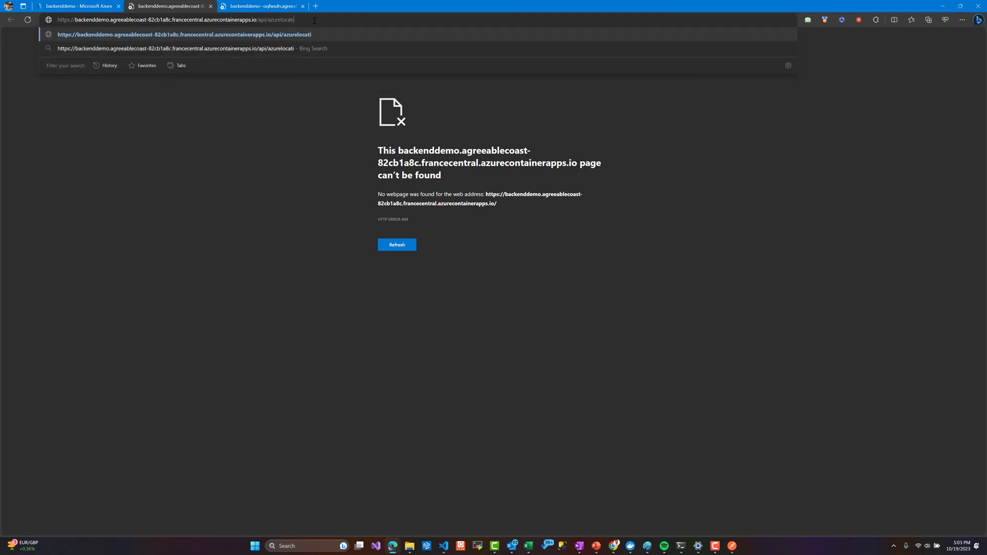
pyautogui.press('Return')
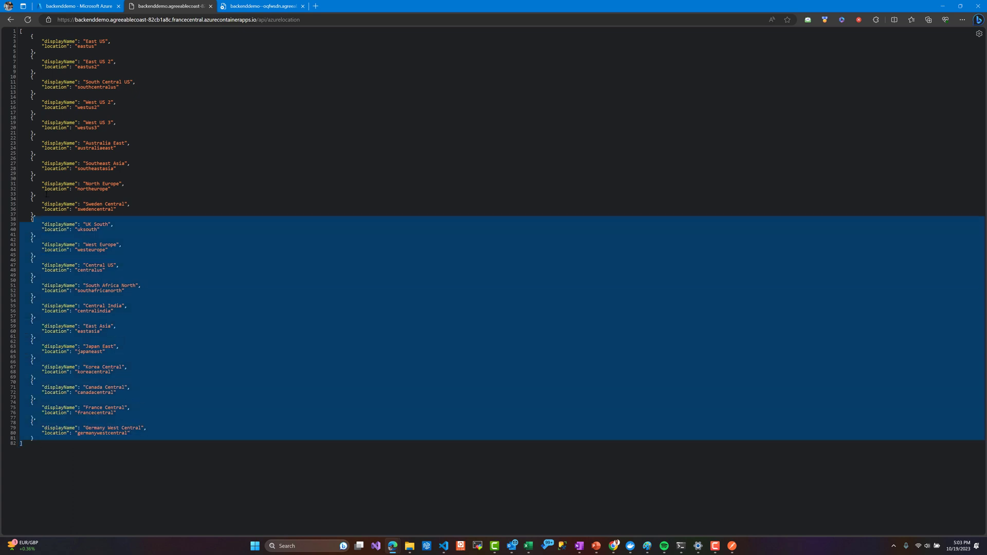
pyautogui.click(208, 97)
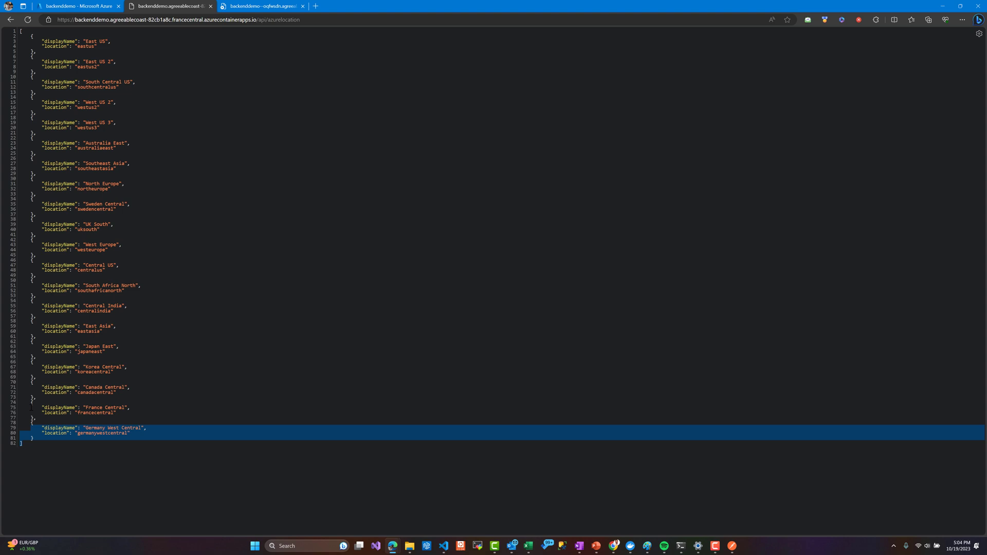
pyautogui.press('ctrl+a')
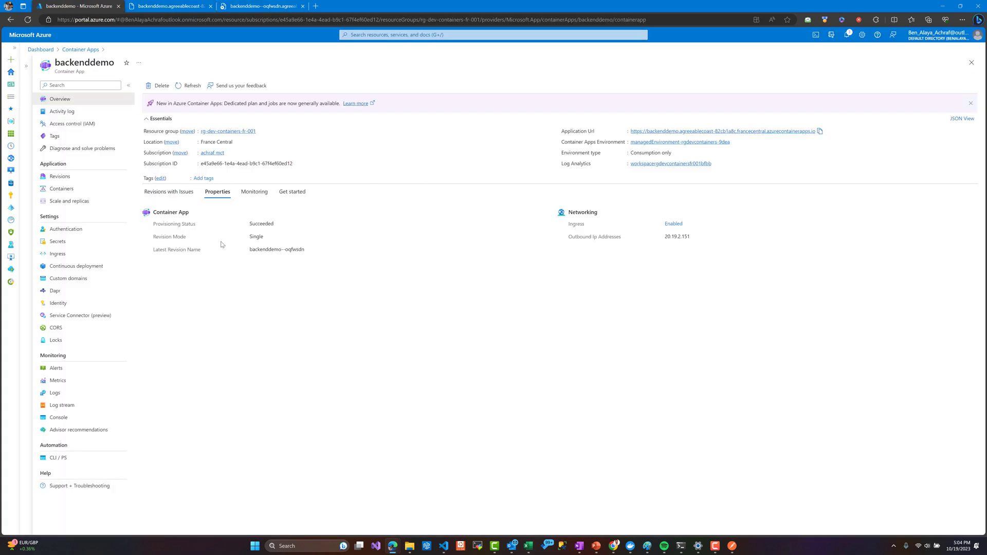
# Browse via backenddemo's resource group to acrdevfr001 repositories, then switch to the architecture slide.
pyautogui.click(80, 50)
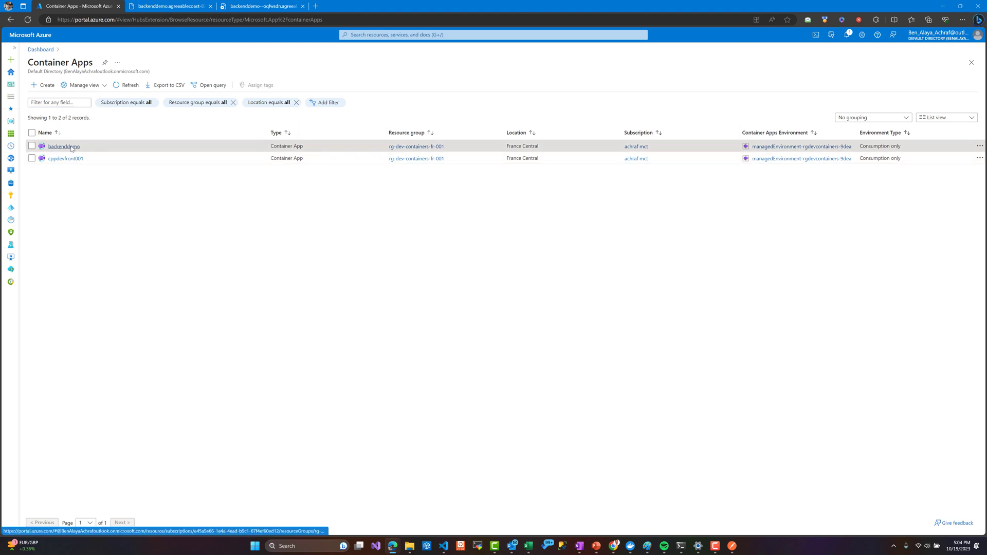
pyautogui.click(63, 146)
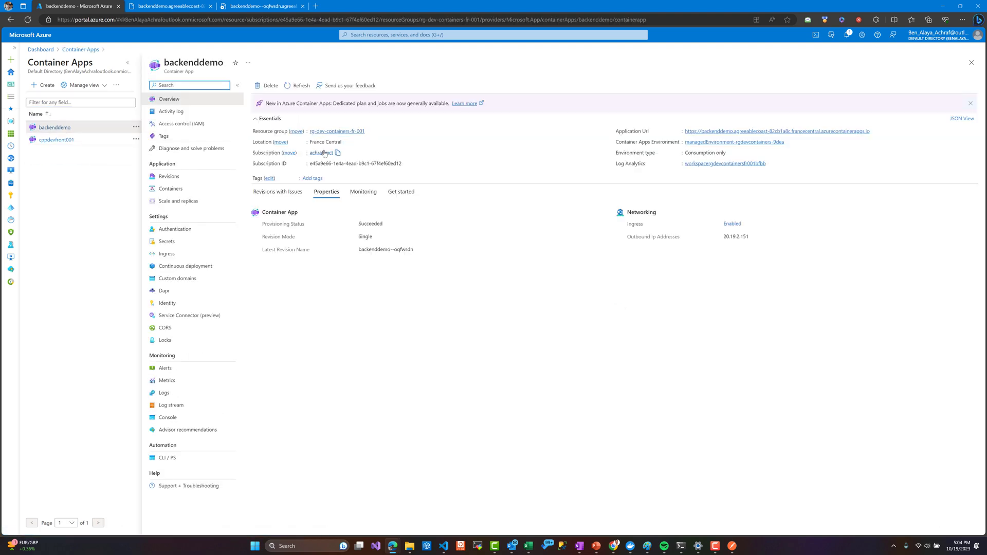
pyautogui.click(337, 131)
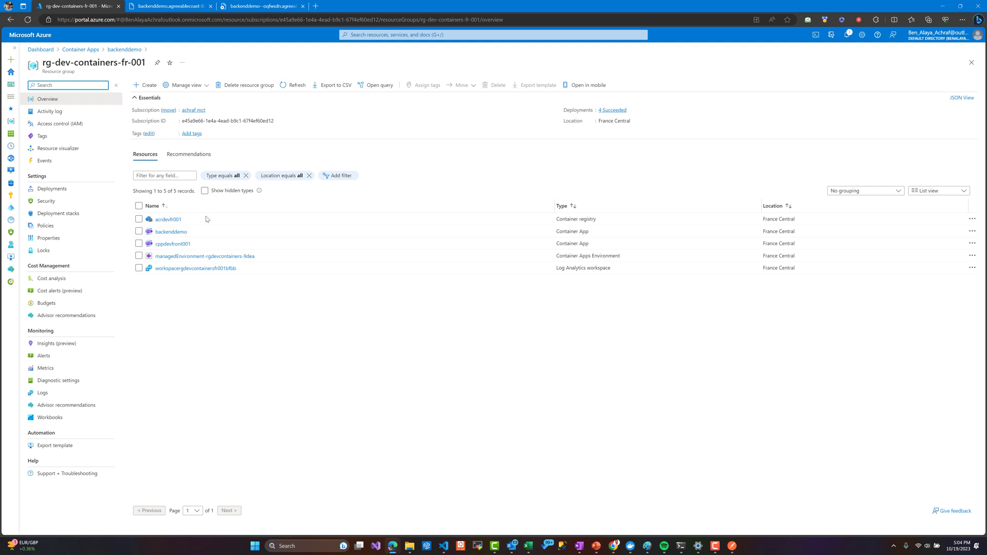
pyautogui.click(168, 219)
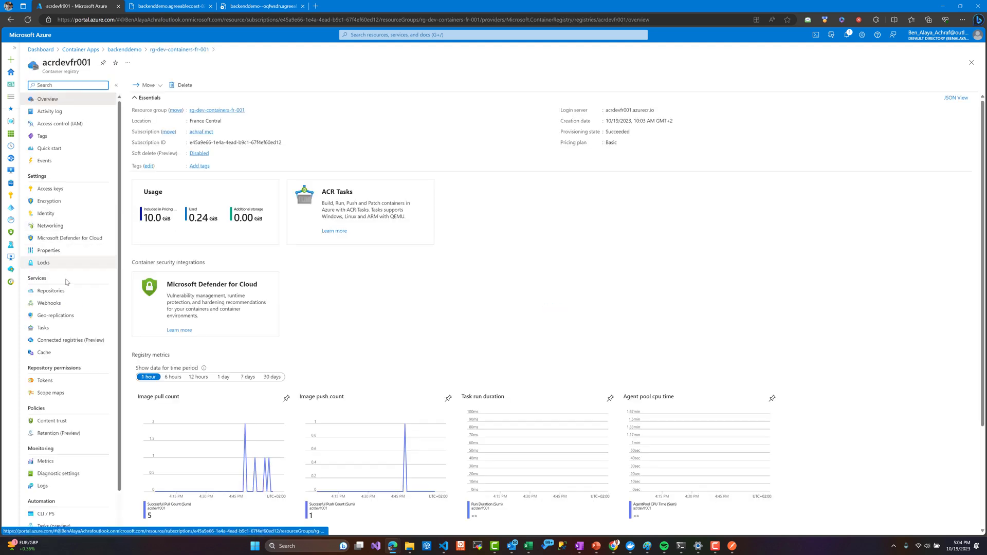
pyautogui.click(48, 290)
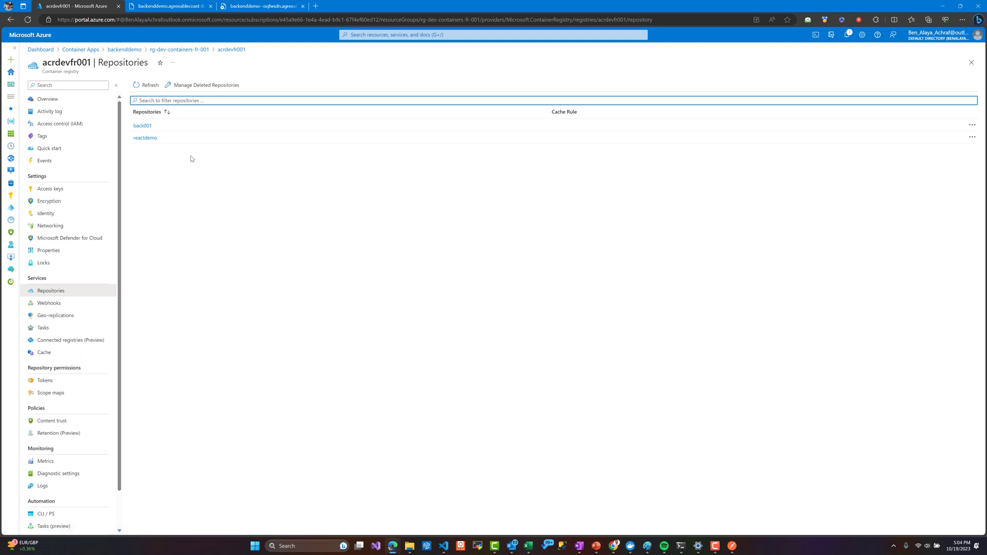
pyautogui.moveTo(599, 551)
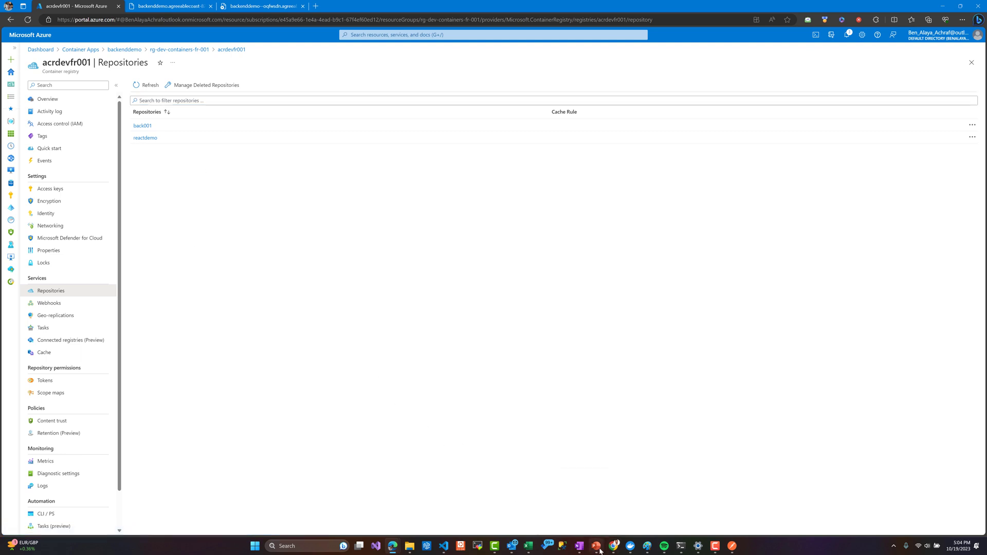
pyautogui.click(595, 546)
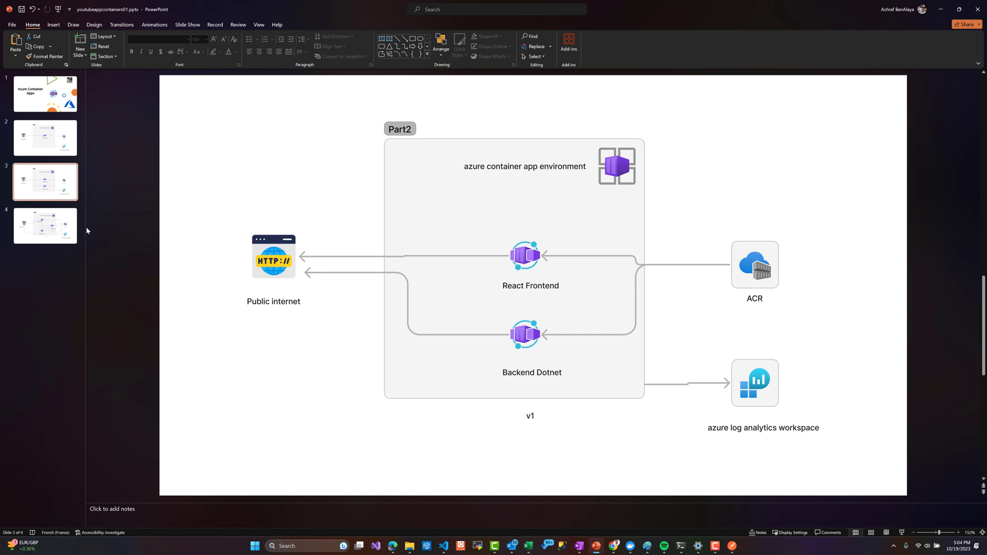
# Display slide 4, the v3 diagram adding a Dotnet Frontend beside React Frontend and Backend Dotnet.
pyautogui.click(44, 225)
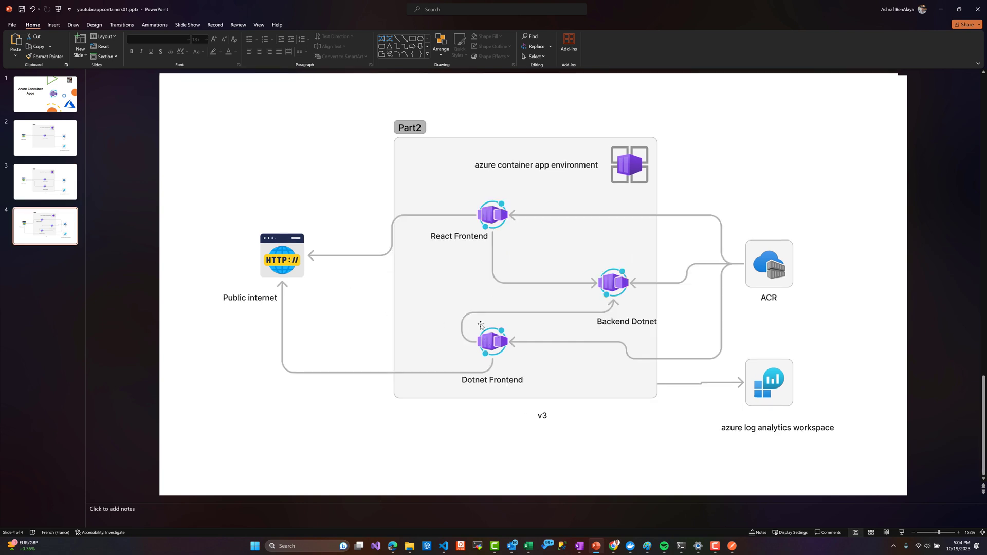
pyautogui.moveTo(514, 323)
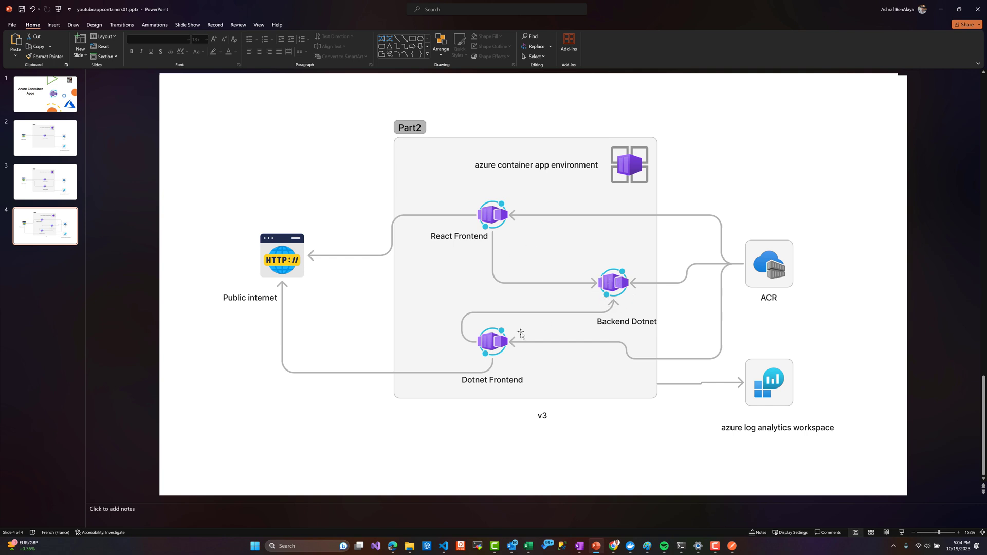
pyautogui.moveTo(524, 198)
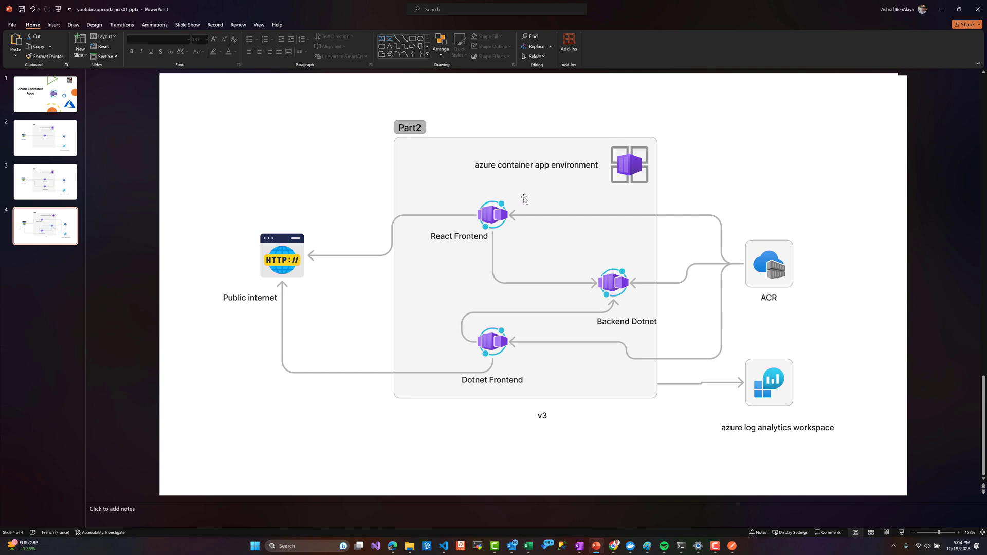
pyautogui.moveTo(945, 11)
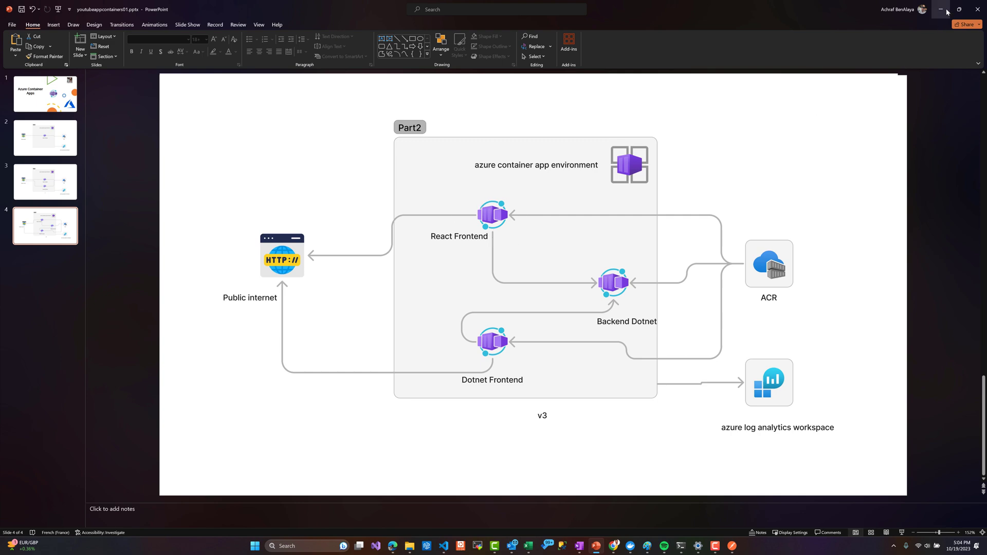